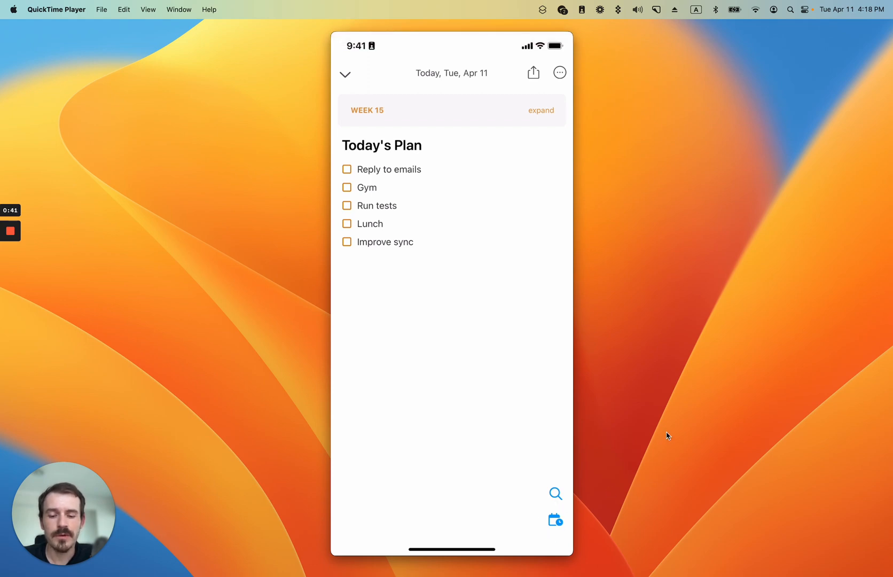
mouse_move(676, 395)
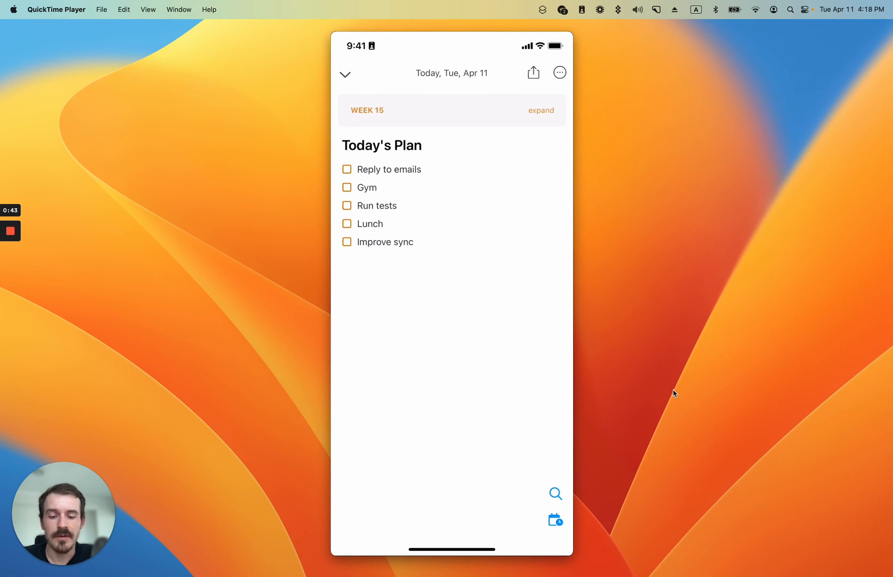
Step: Open the hour timeline over Tuesday, April 11's daily note
click(555, 520)
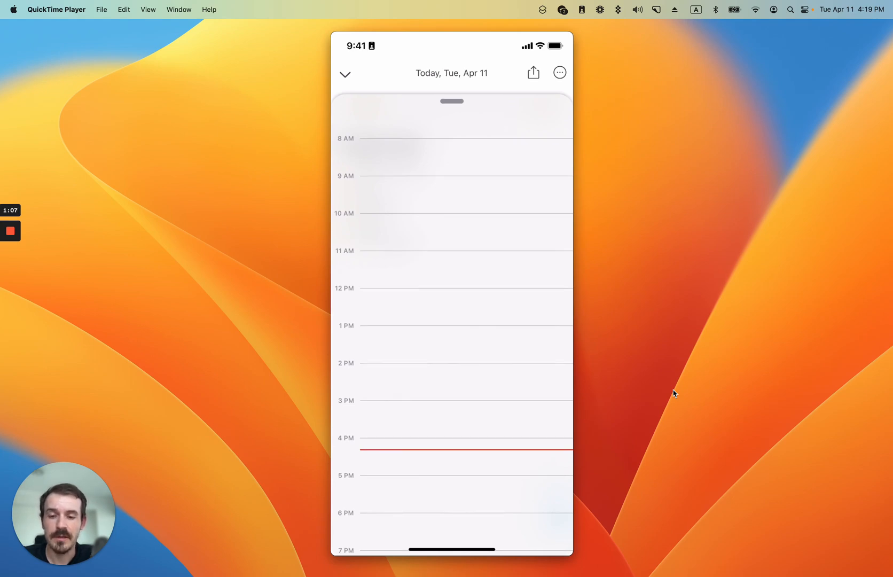
Step: Place Reply to emails on the timeline as an 8:15–9:45 AM block
scroll(down, 3)
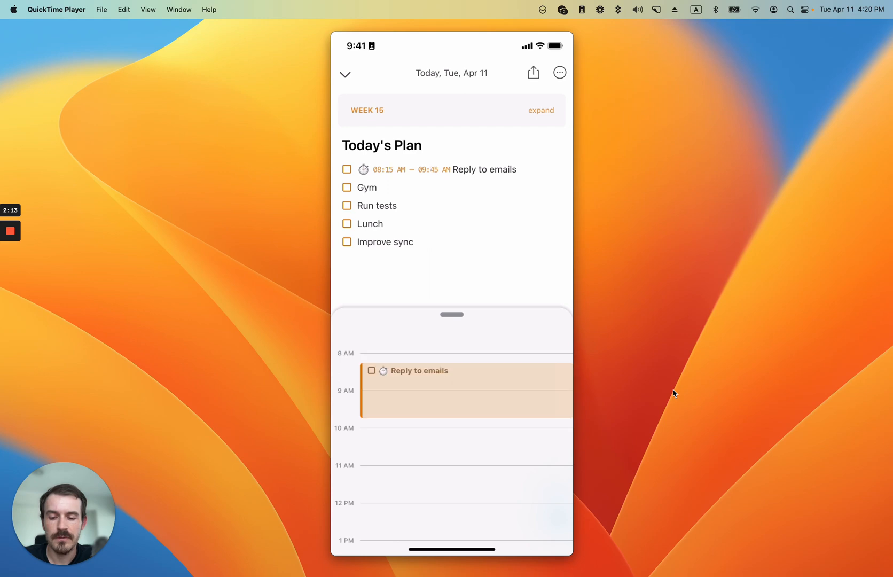
scroll(down, 3)
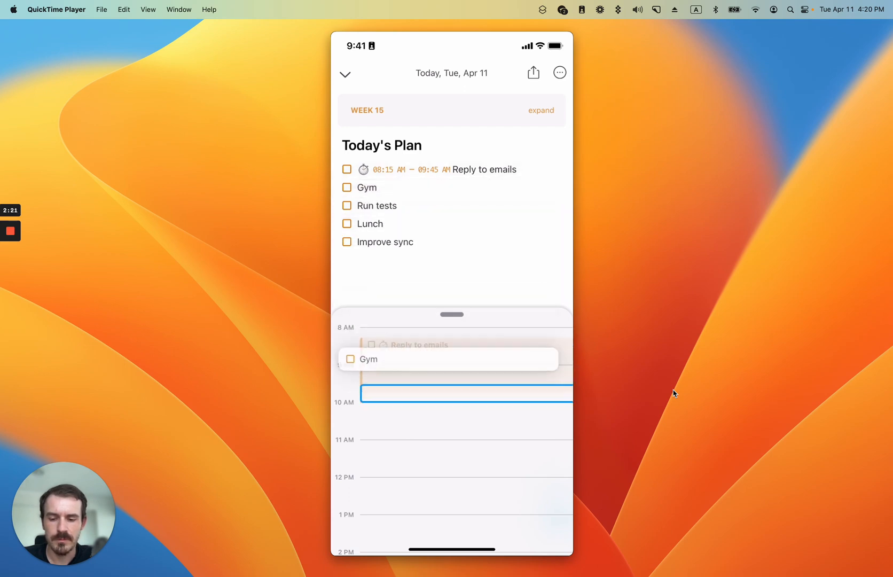
Step: Block Gym 9:45–10:30, Run tests 10:30–12, Lunch 12–1, and Improve sync 1–5 PM
drag(450, 359, 450, 401)
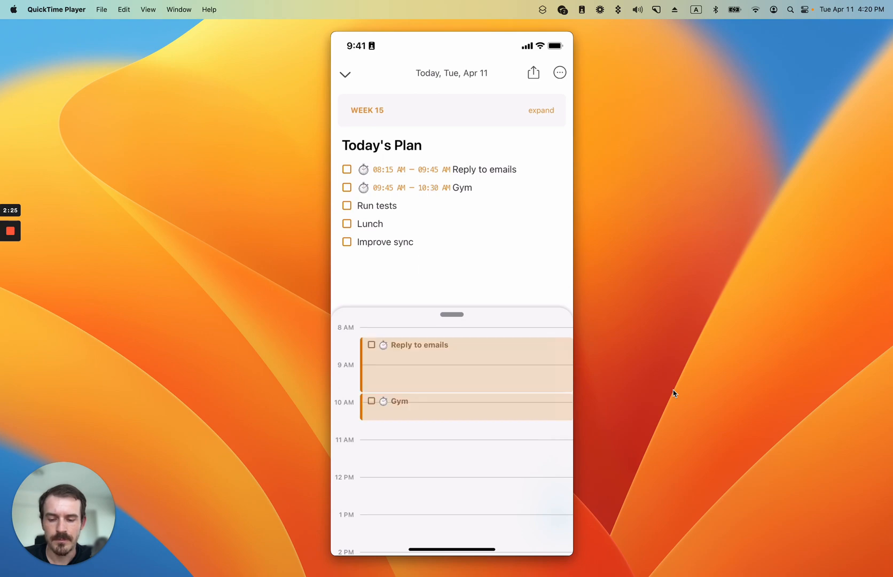
click(380, 206)
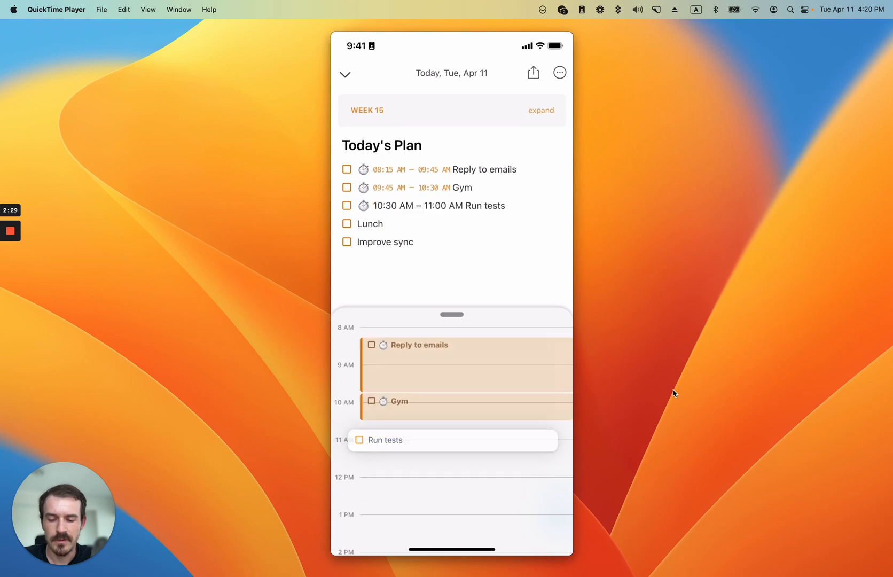
scroll(down, 3)
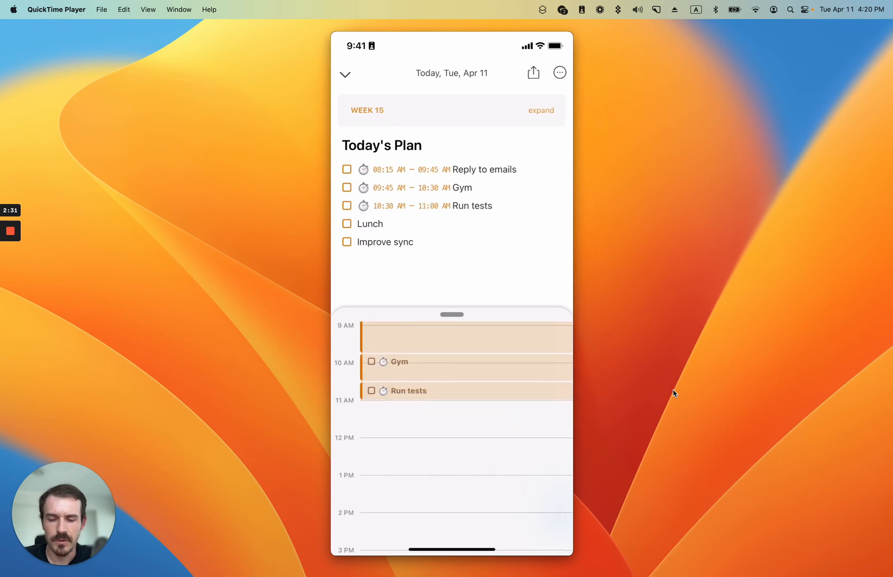
drag(466, 401, 465, 435)
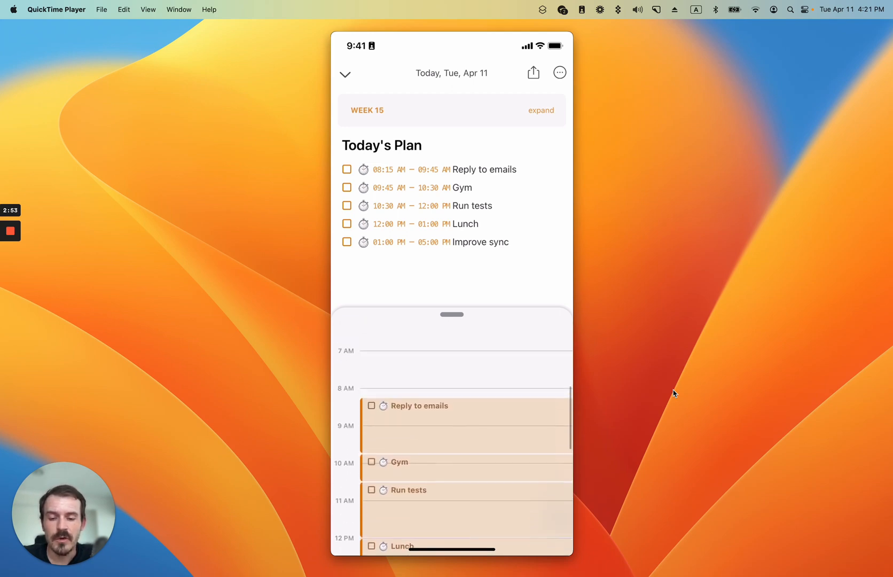
Step: Mark Reply to emails Complete from its timeline block's popup menu
scroll(down, 3)
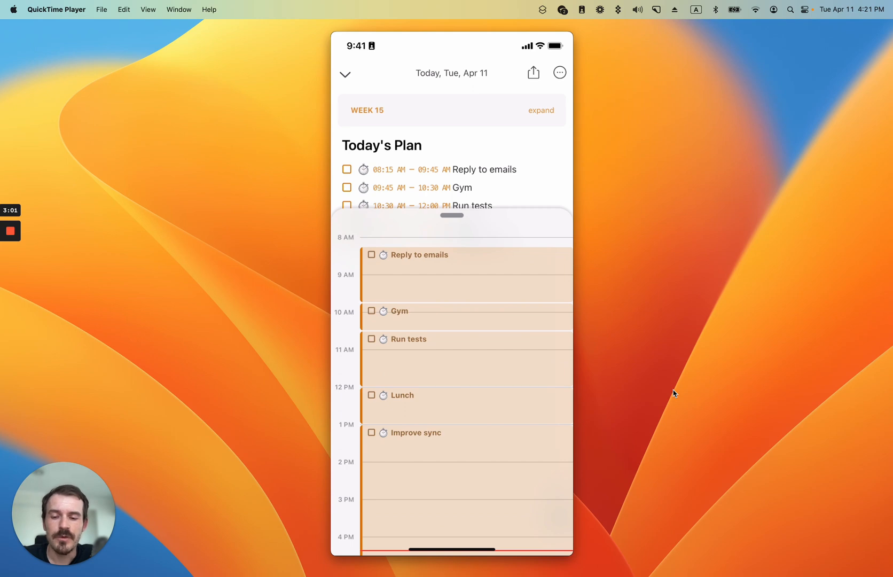
scroll(down, 3)
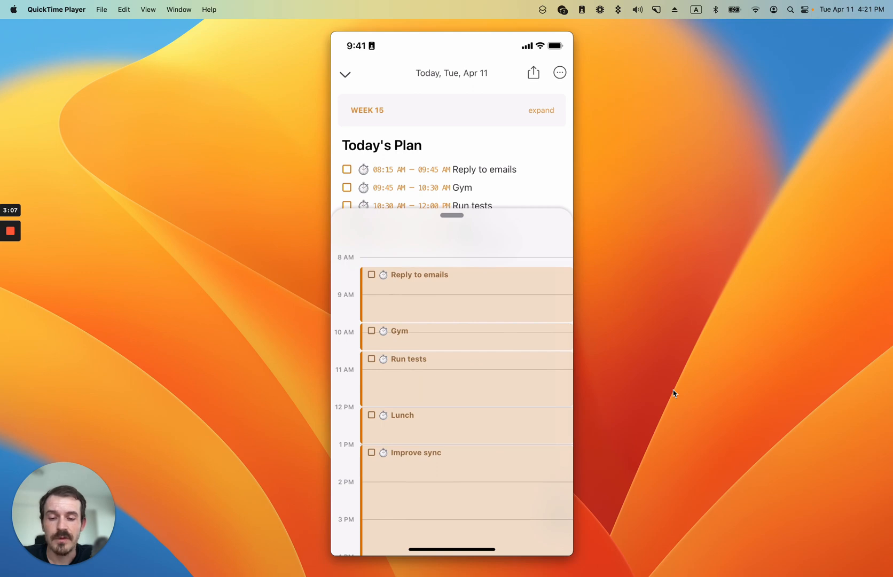
click(424, 274)
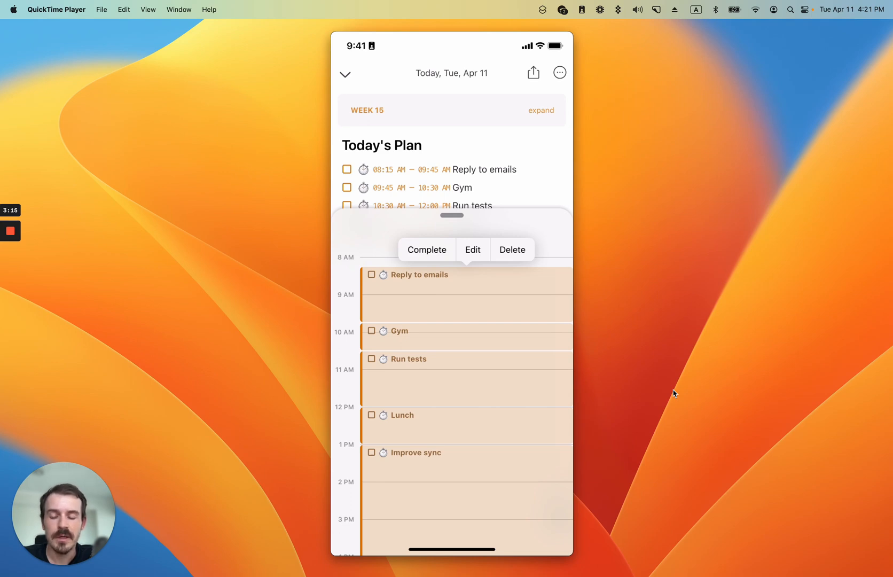
click(426, 250)
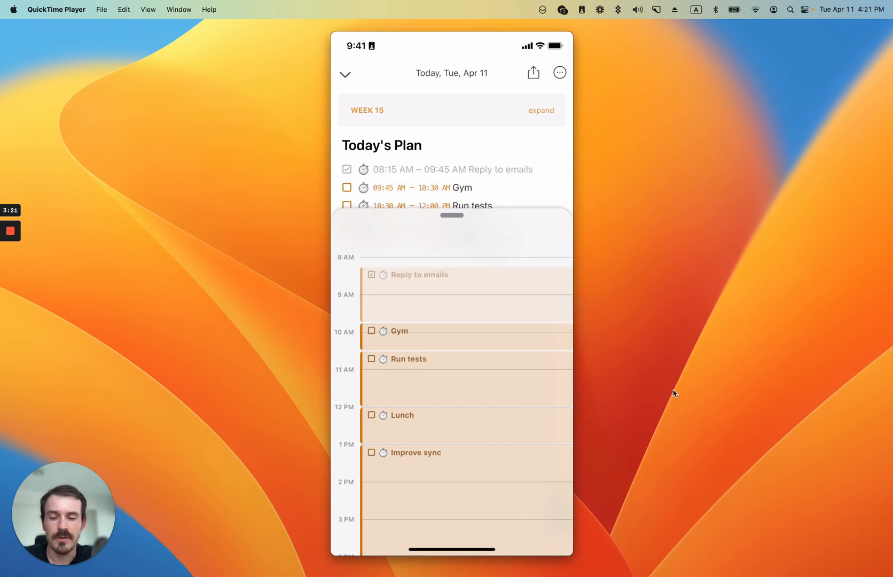
scroll(down, 3)
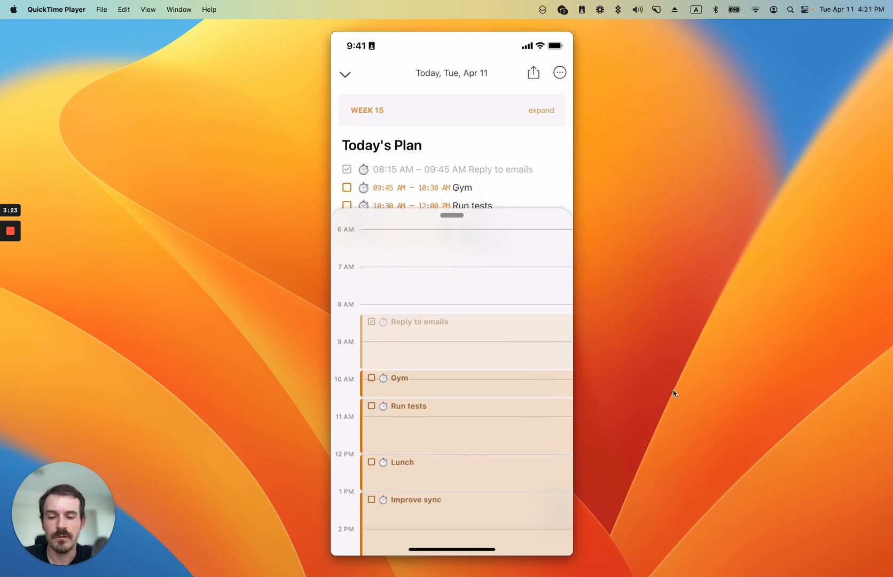
scroll(down, 3)
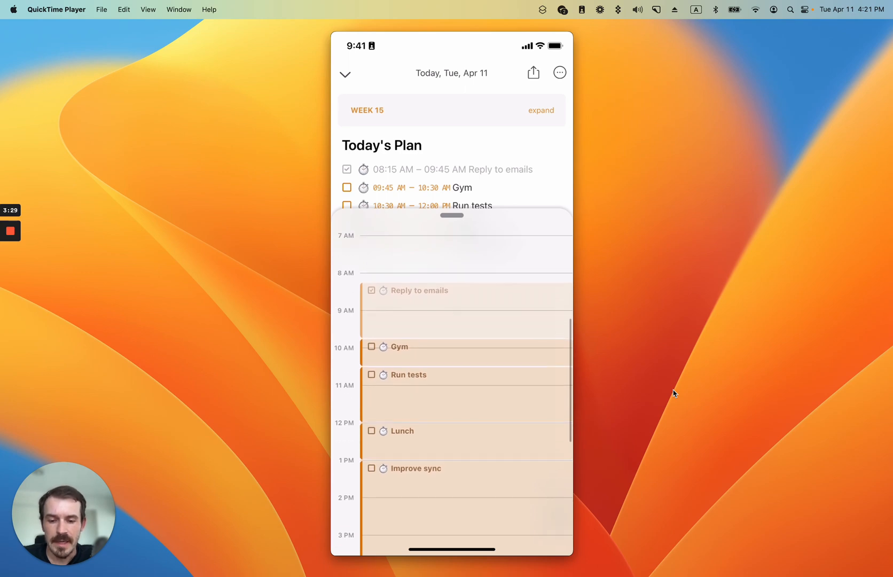
scroll(down, 3)
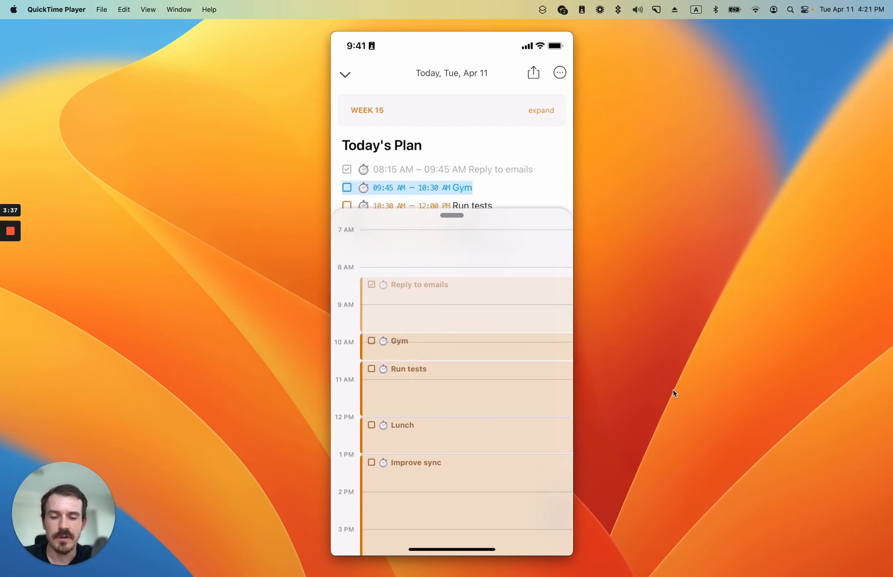
Step: Cancel the Gym task and remove Run tests' time block
drag(452, 215, 452, 413)
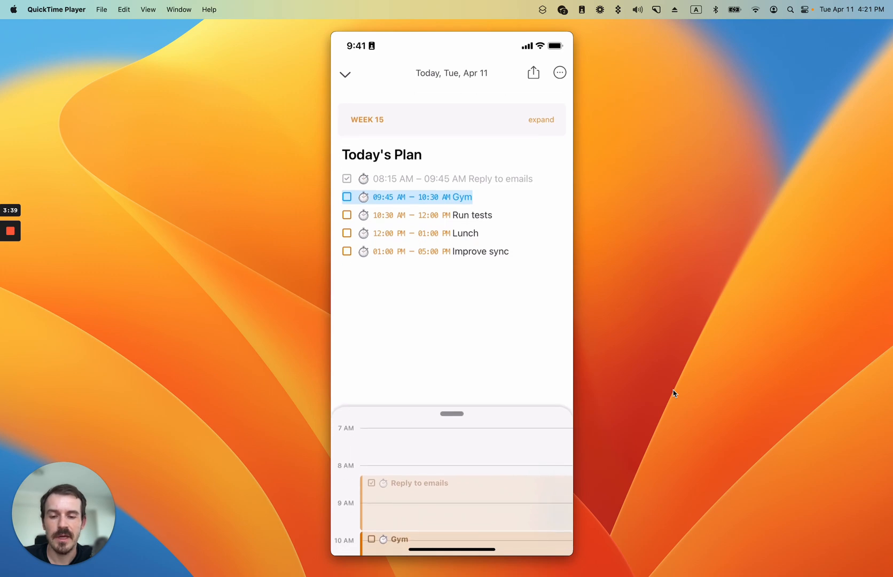
click(464, 197)
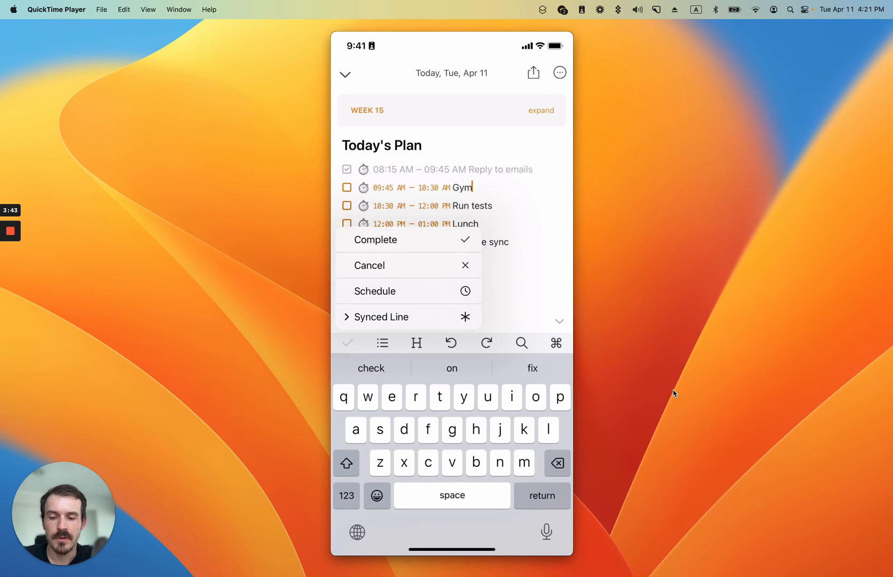
click(375, 239)
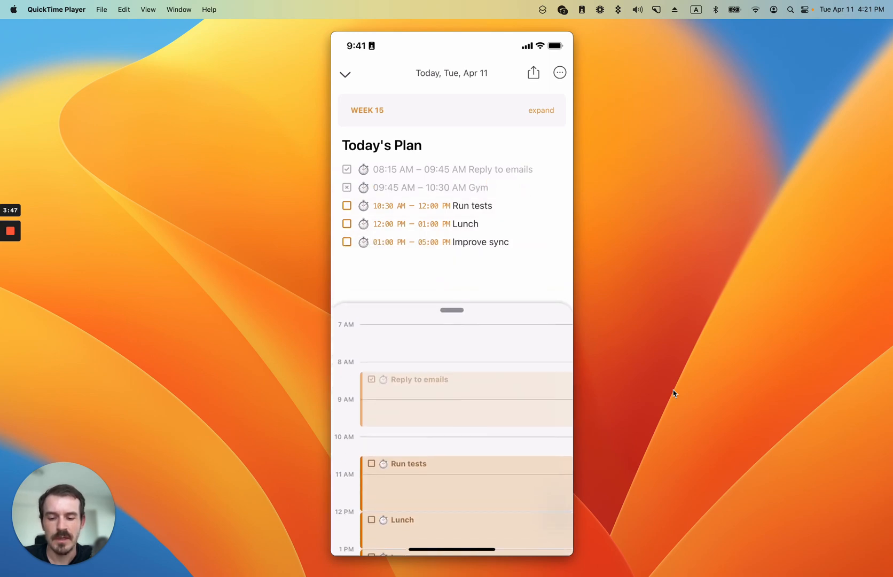
scroll(down, 3)
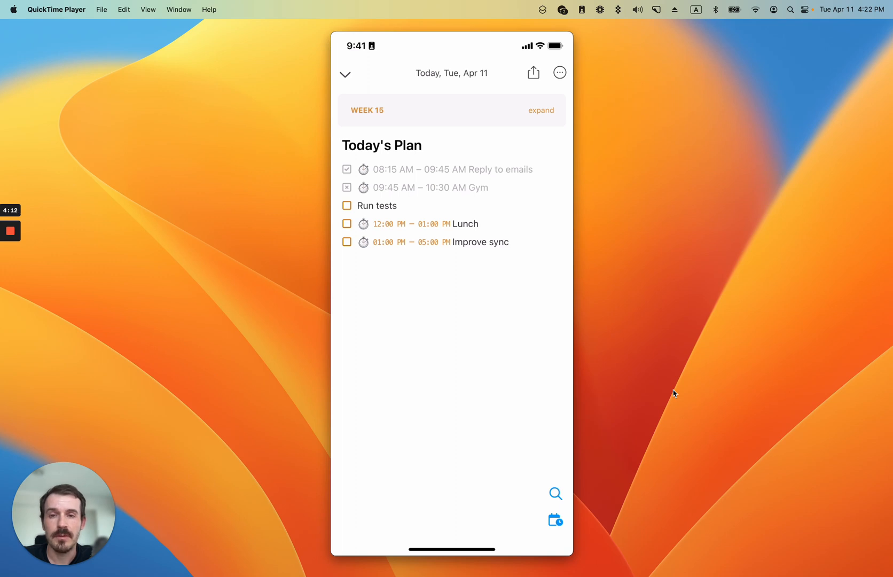
mouse_move(29, 226)
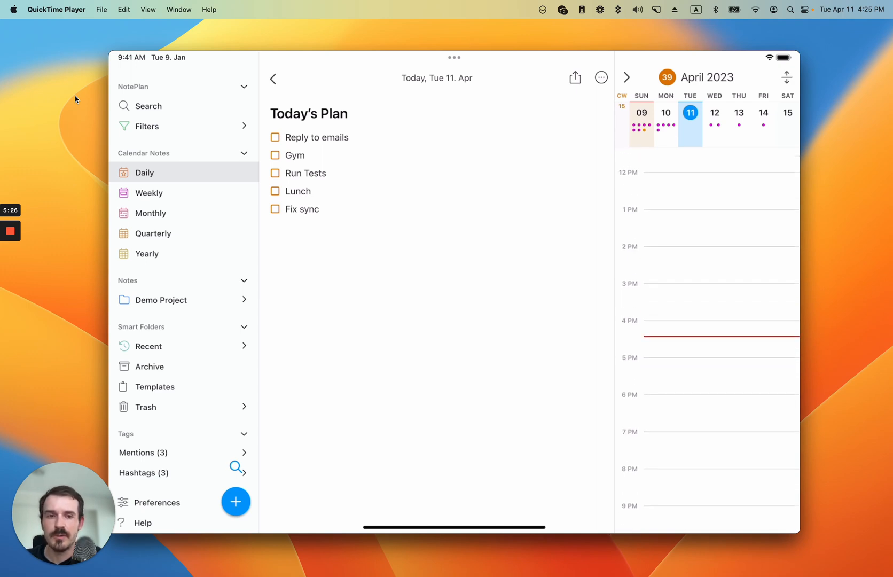
Step: Show today's five-task note on iPad beside the monthly calendar and hour timeline
scroll(down, 3)
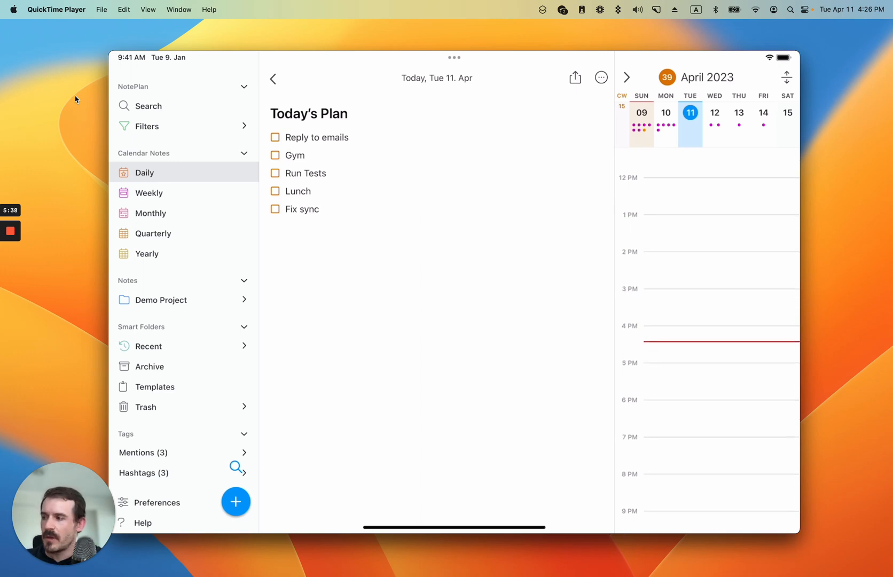
Step: Block Reply to emails 2–3 PM and complete it, then block Lunch 4:00–4:30 PM
click(309, 137)
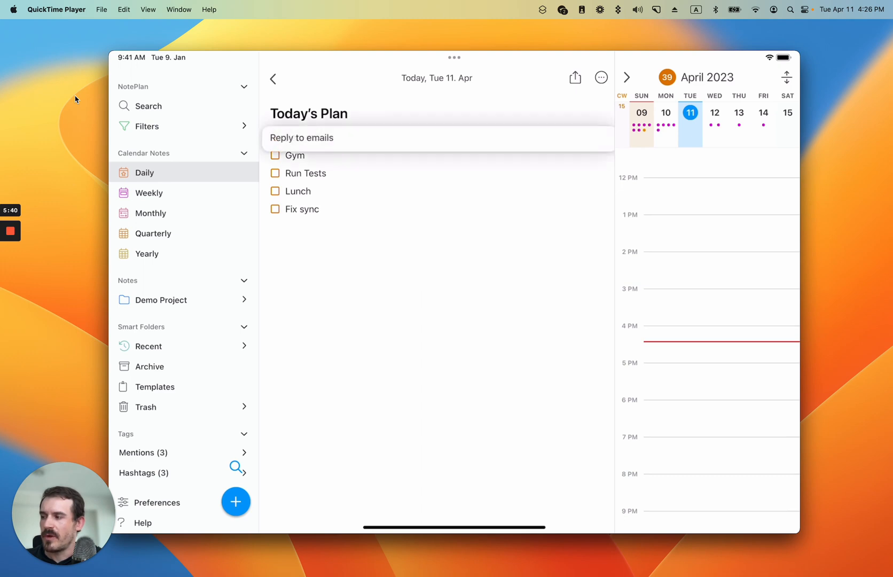
drag(302, 137, 480, 277)
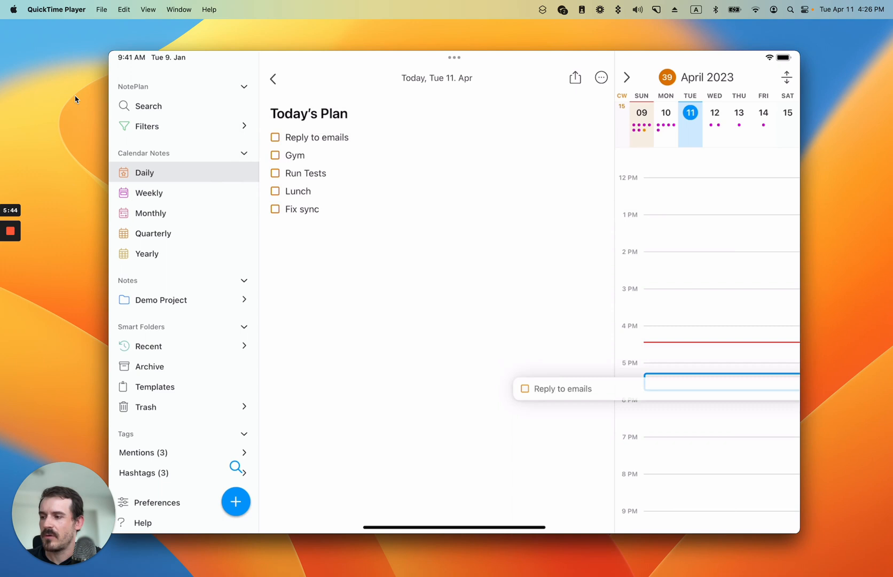
drag(721, 382, 720, 224)
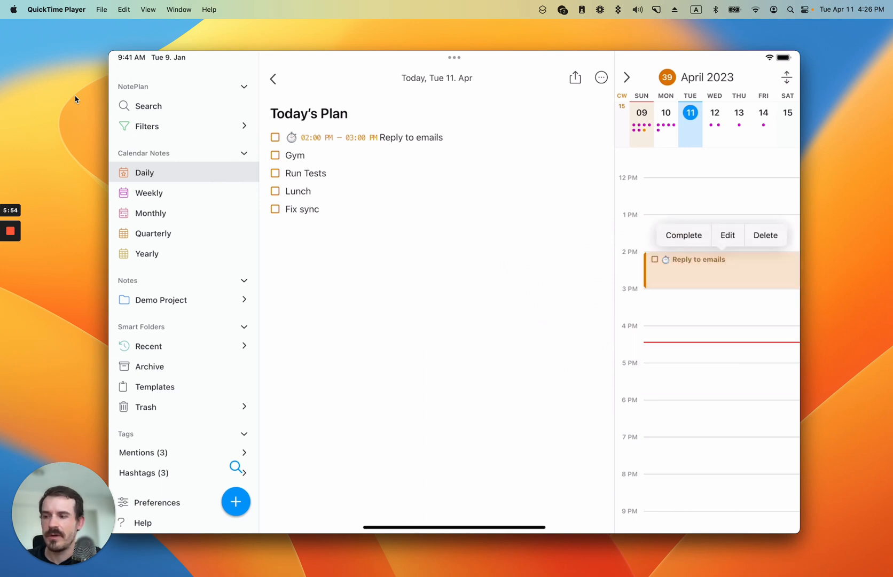
click(683, 235)
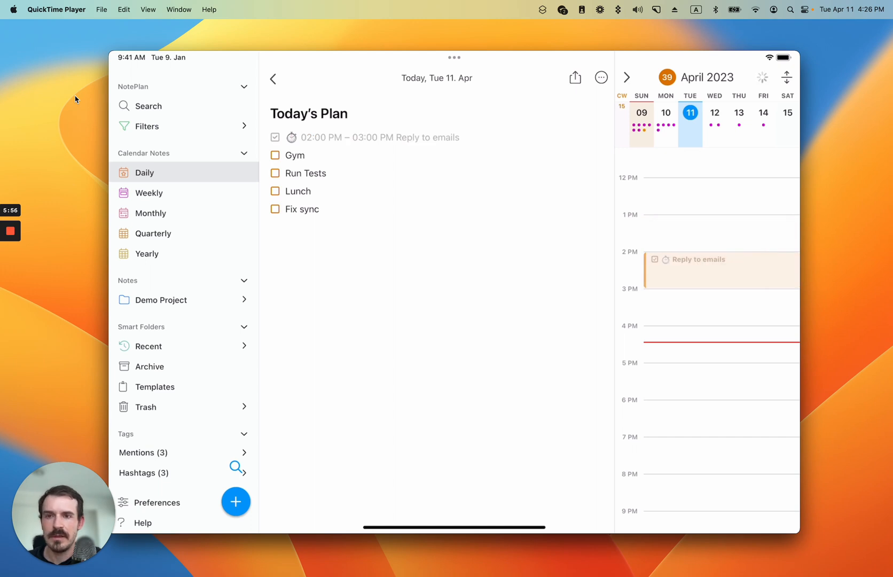
click(305, 208)
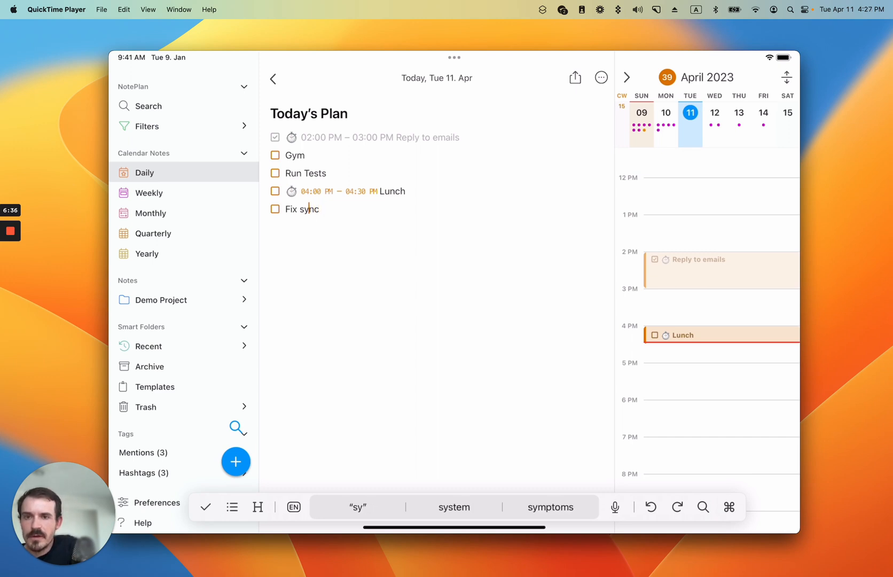
text(n)
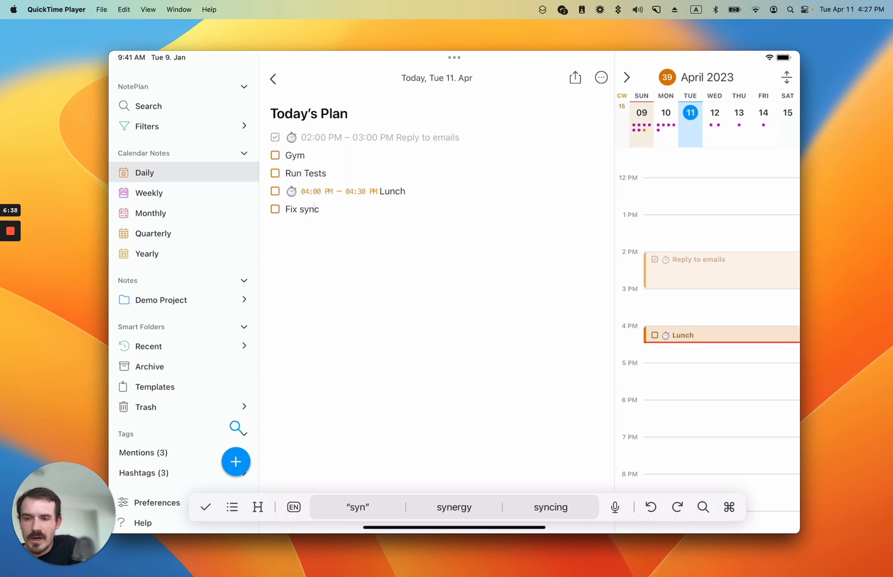